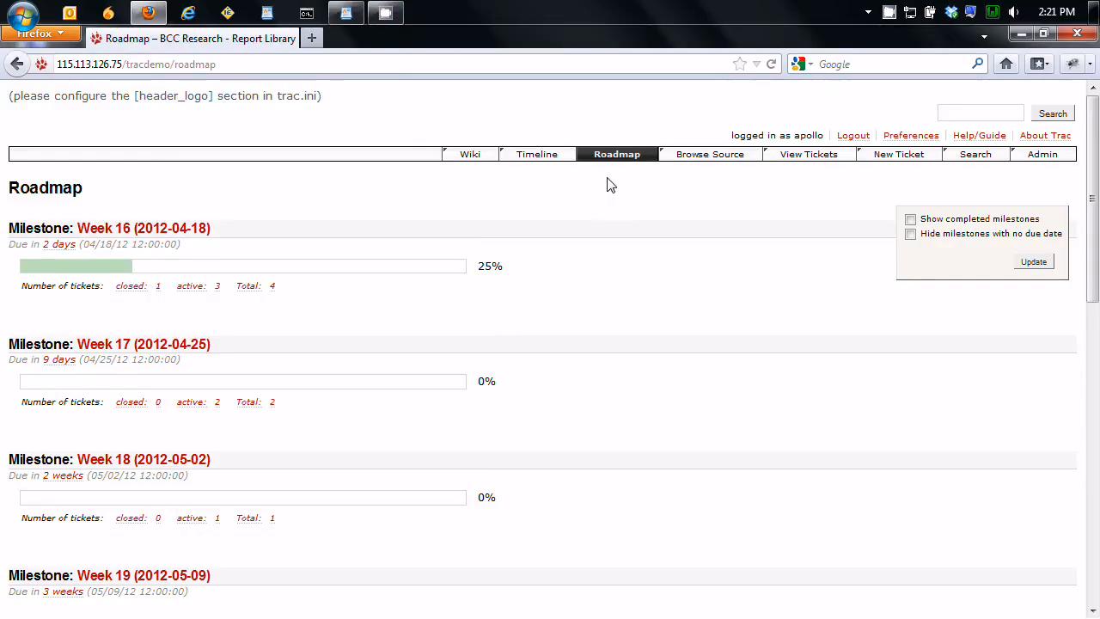
mouse_move(659, 276)
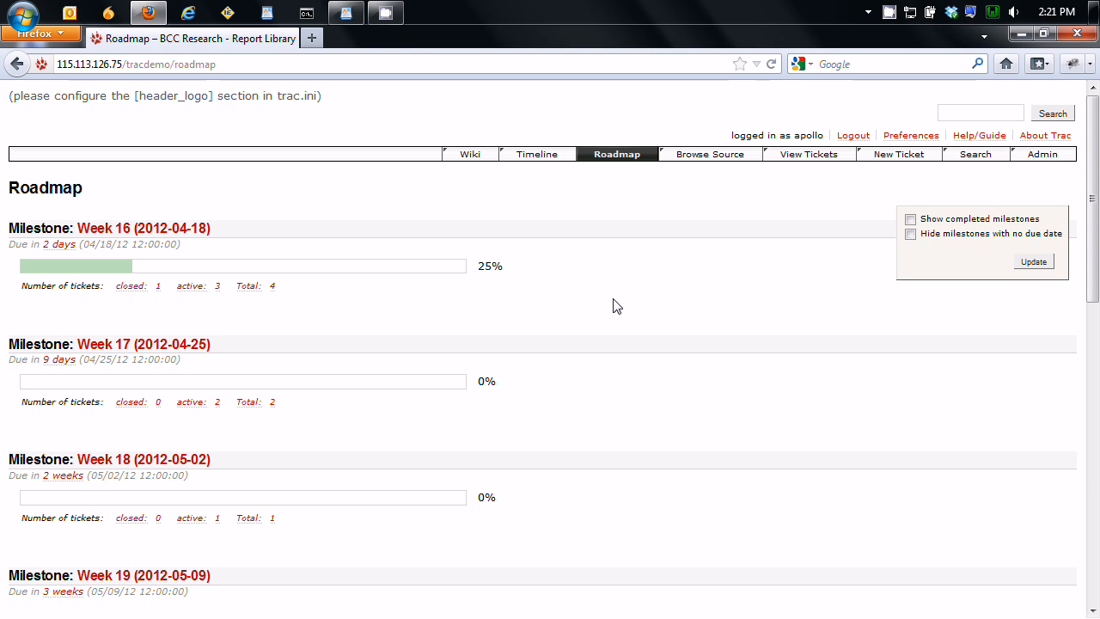
mouse_move(601, 296)
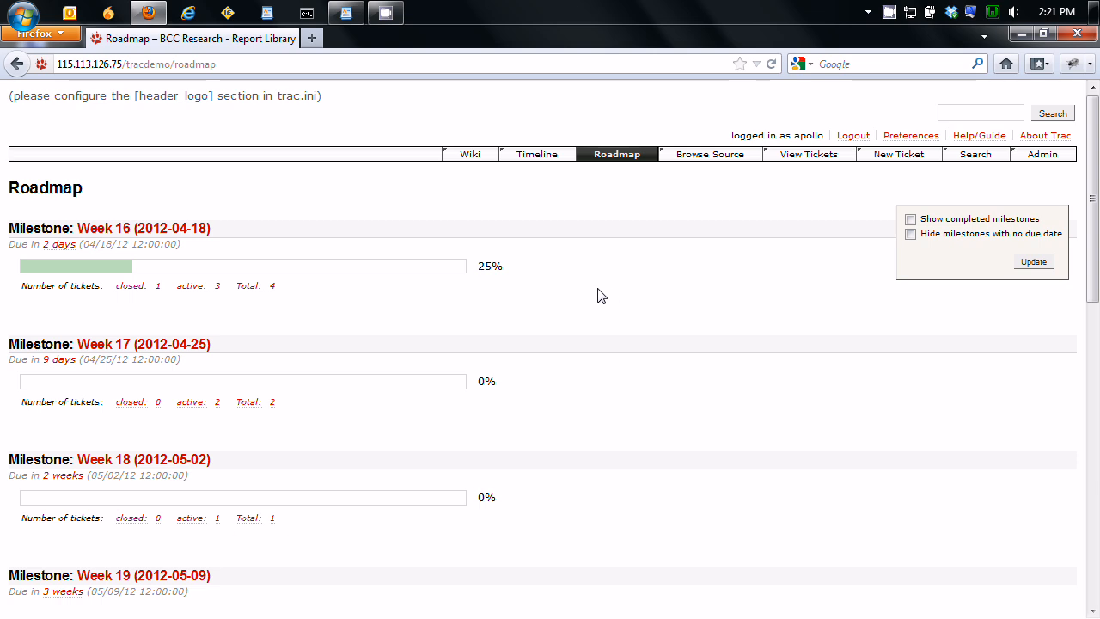
mouse_move(230, 235)
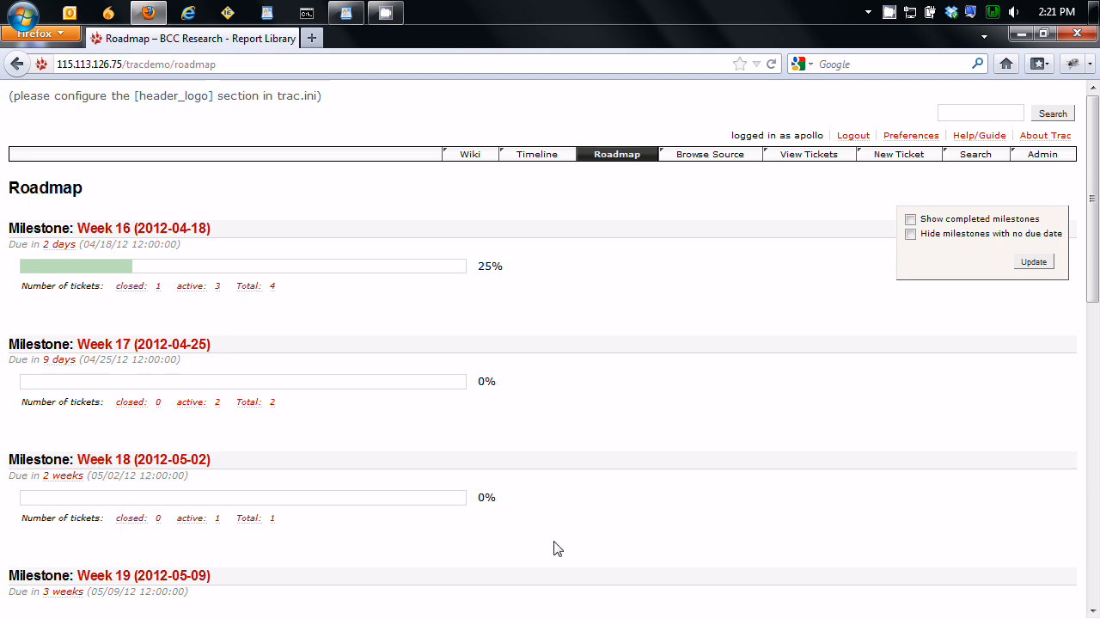
Step: Scroll to the end of the roadmap and start adding a new milestone
scroll(down, 3)
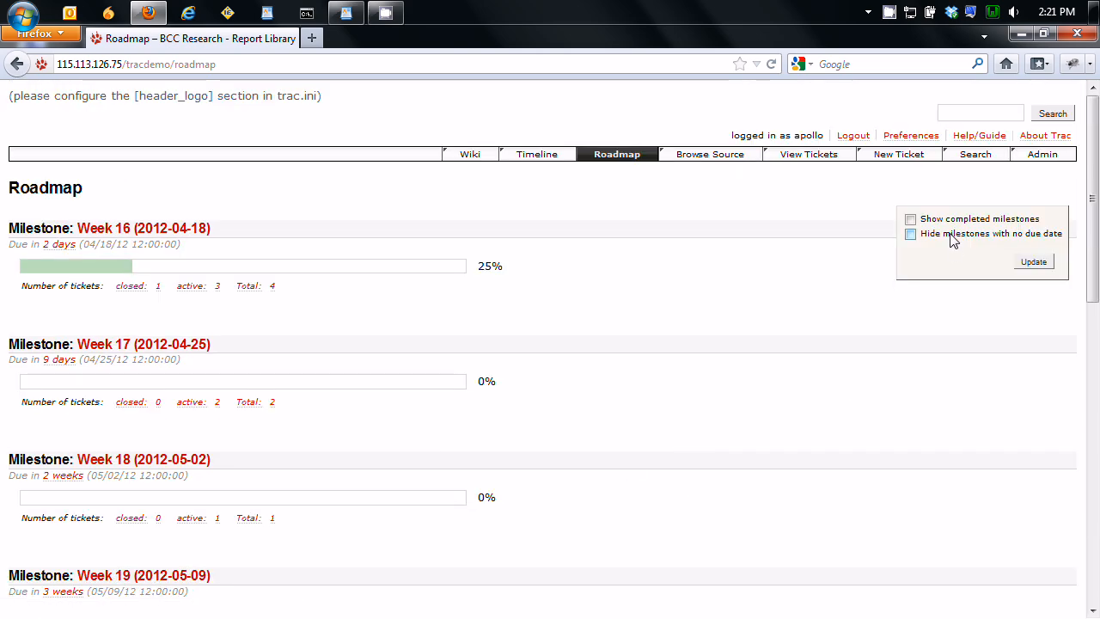
scroll(down, 3)
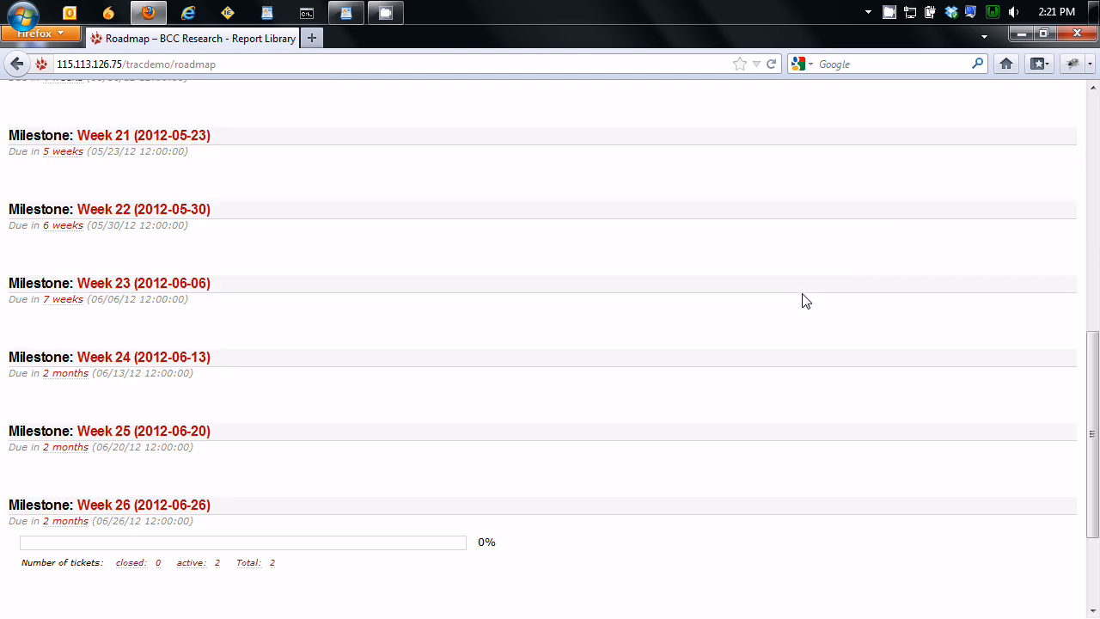
click(66, 474)
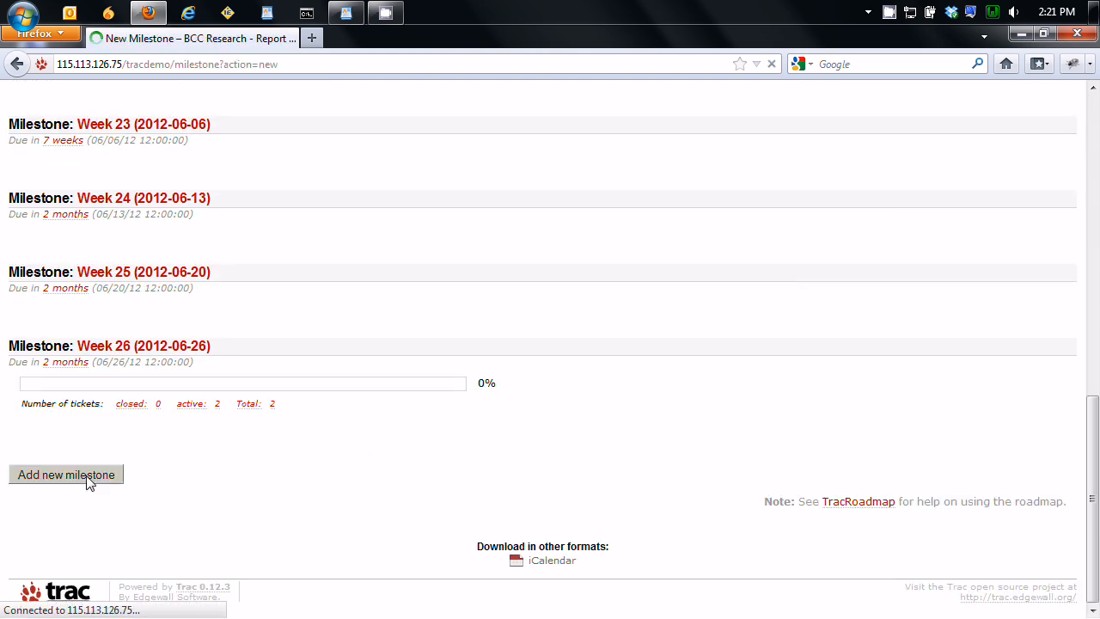
click(66, 474)
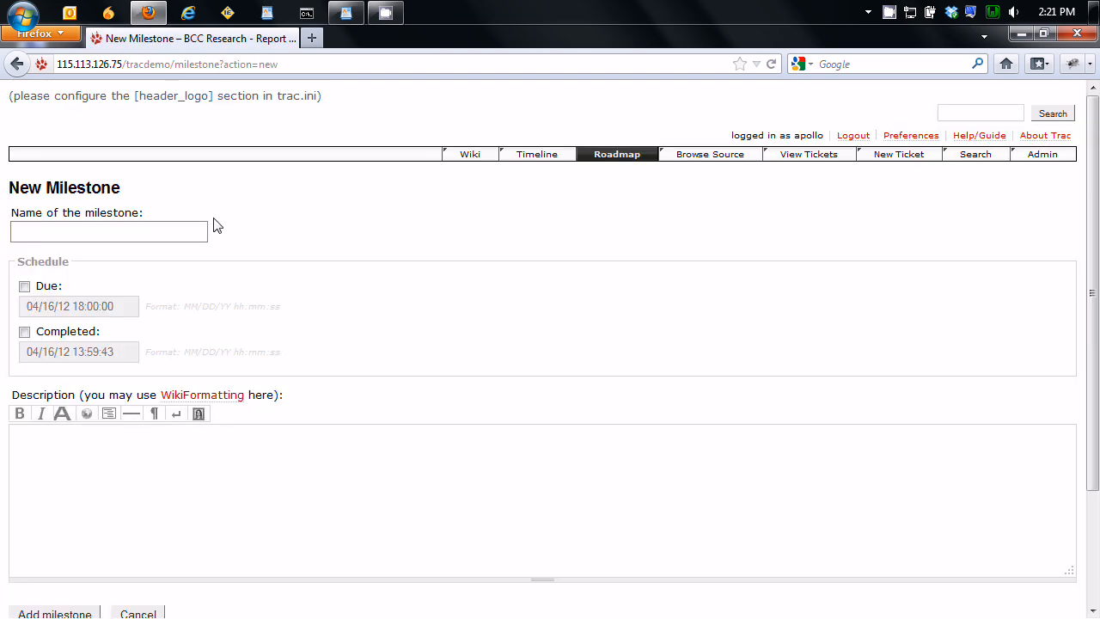
text(Week 27)
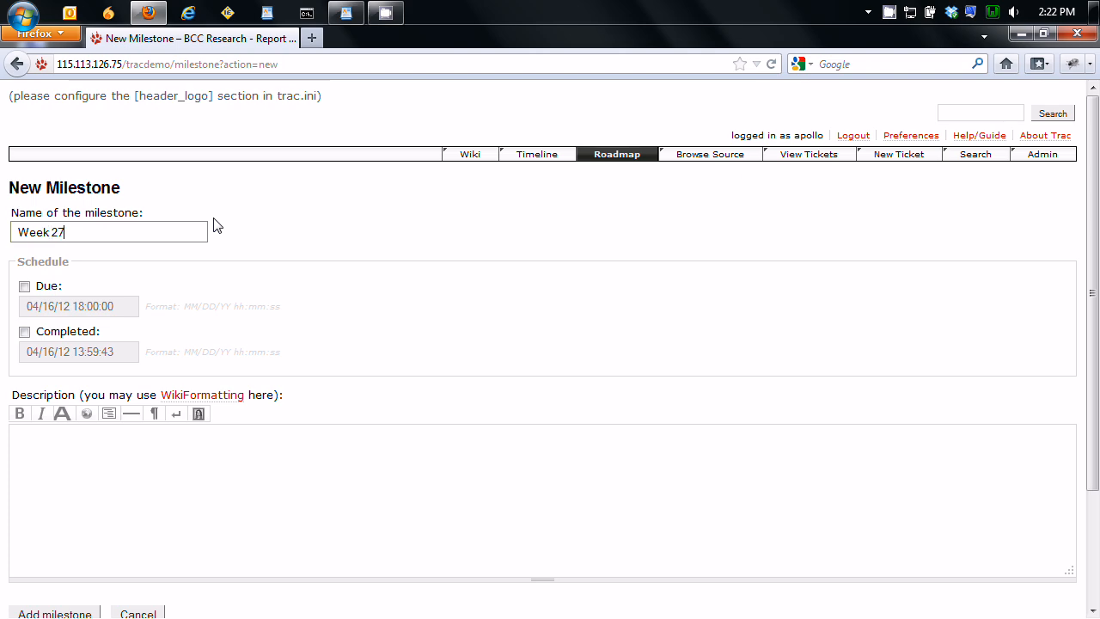
text((2012))
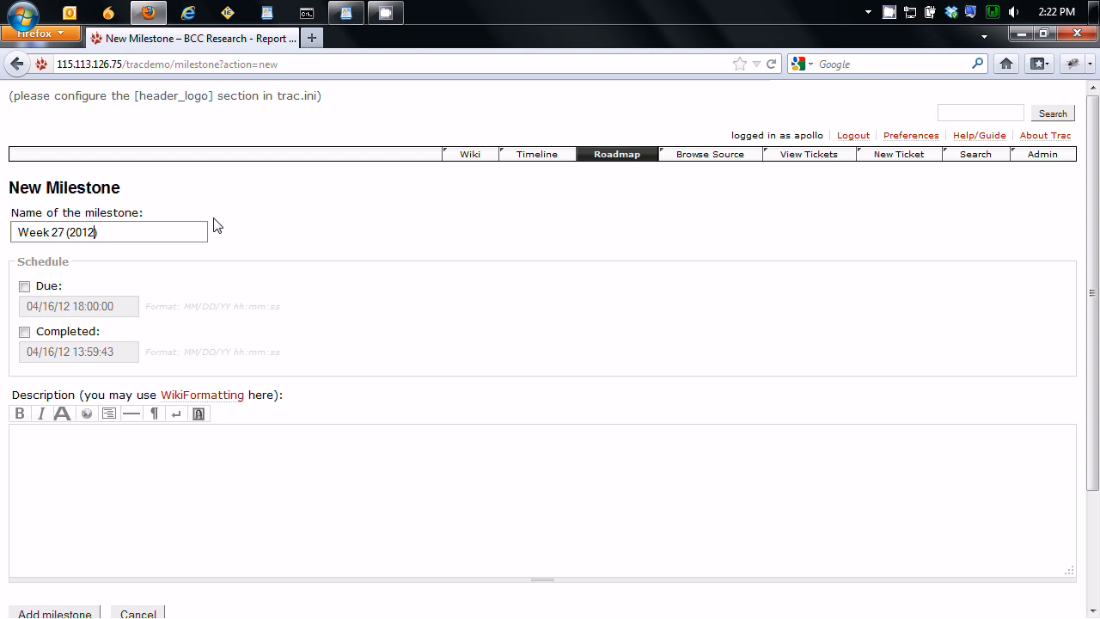
text(-07-)
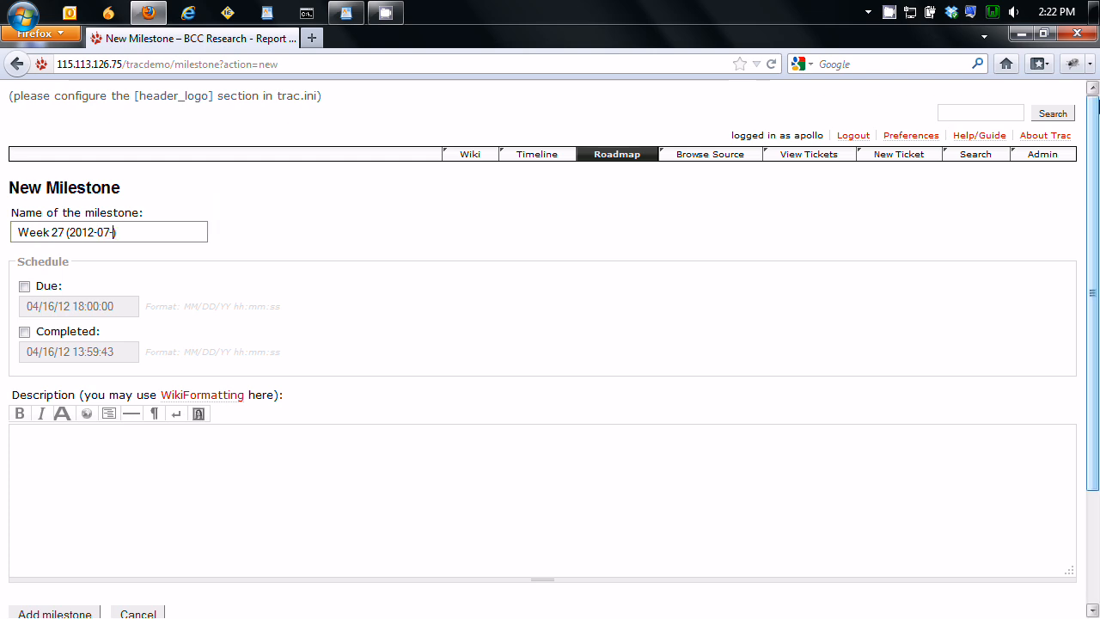
click(1057, 20)
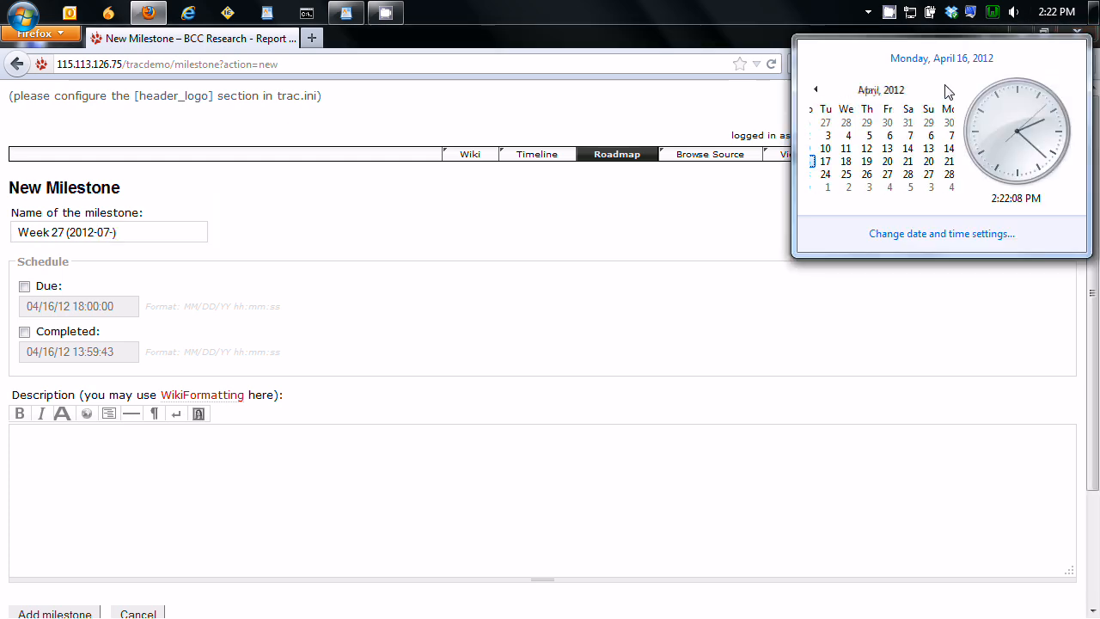
click(952, 89)
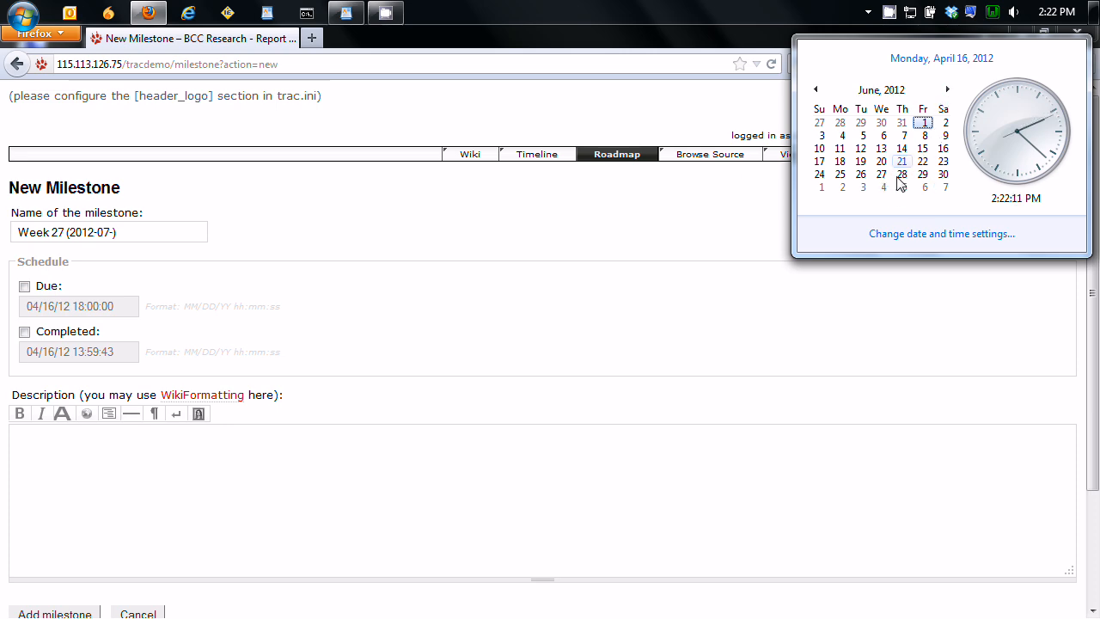
mouse_move(864, 190)
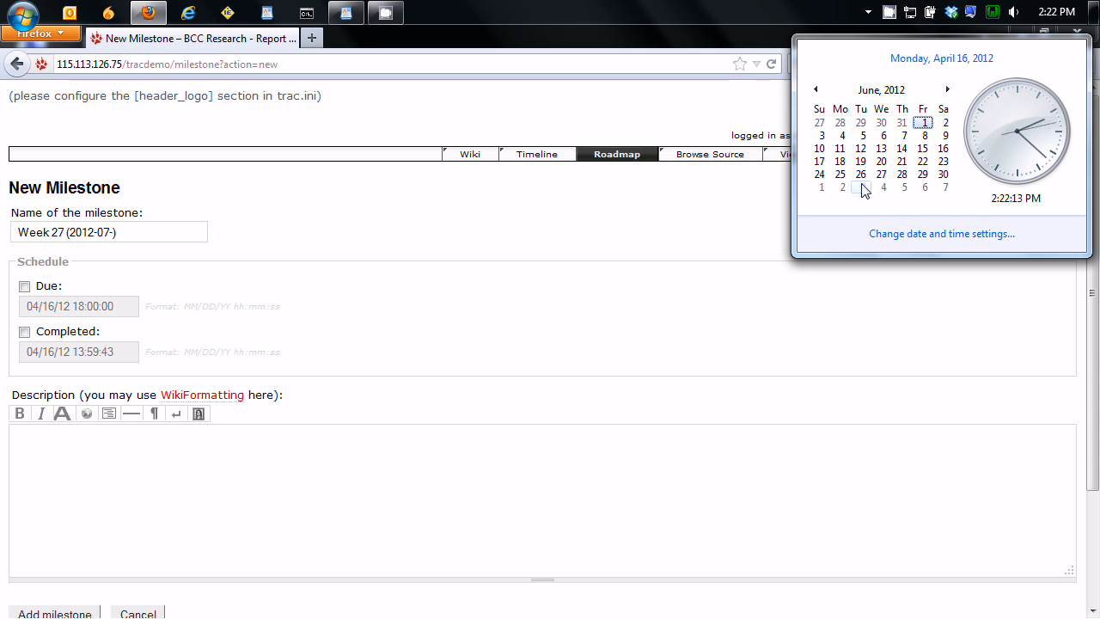
click(109, 232)
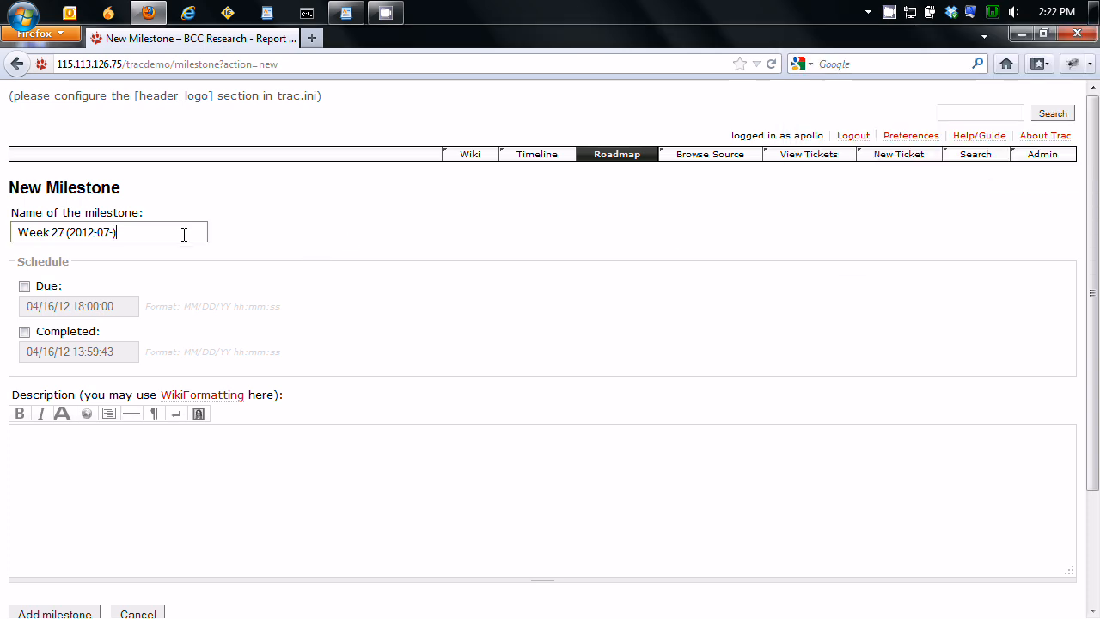
text(03)
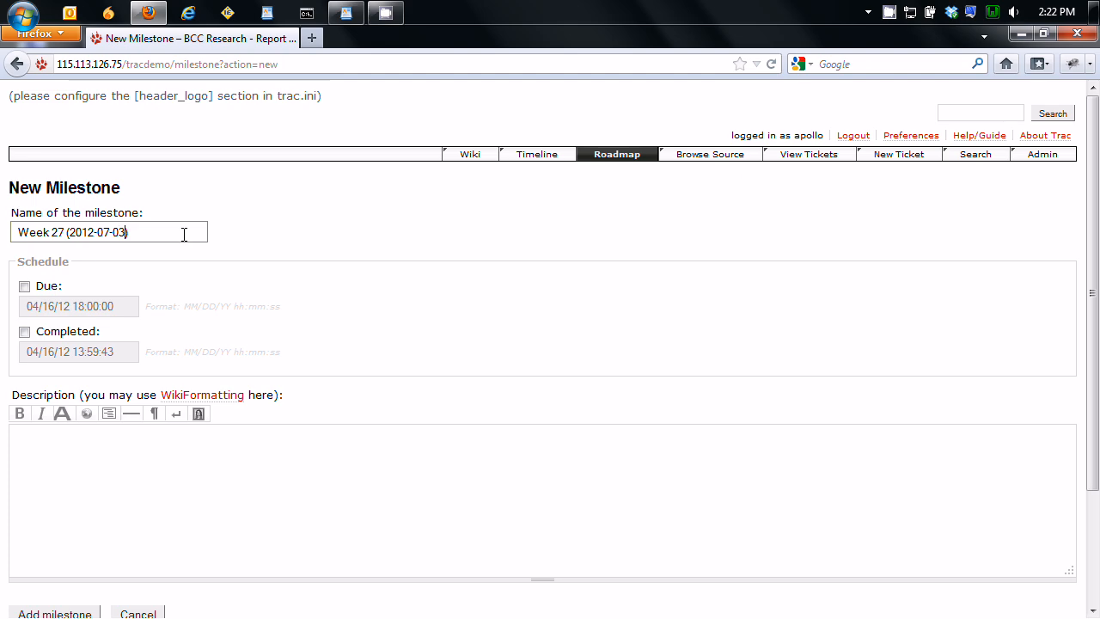
click(23, 287)
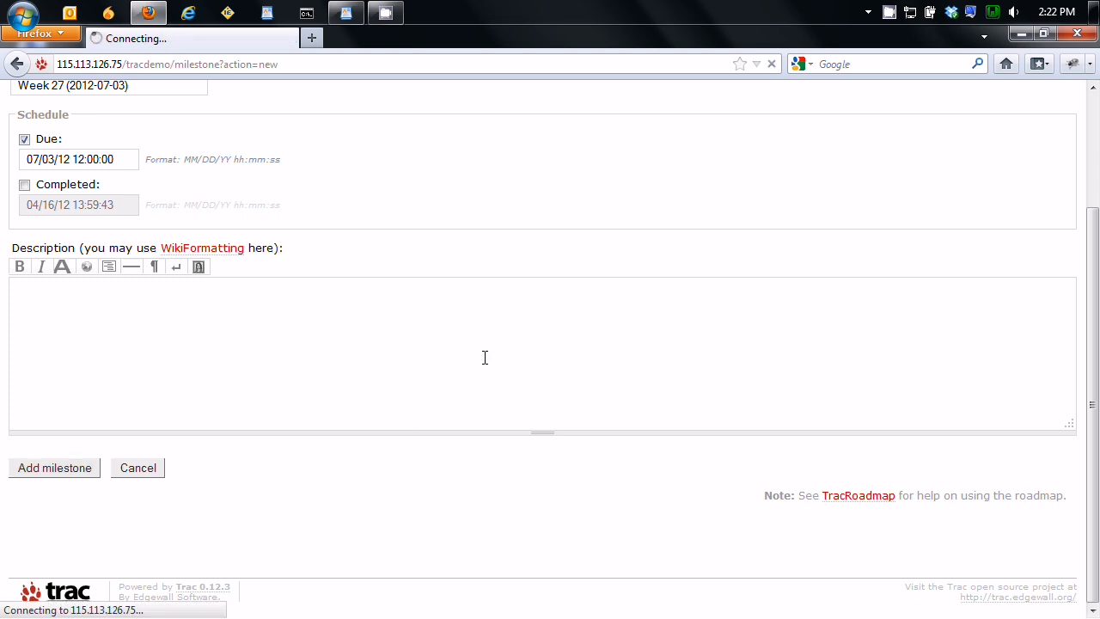
click(54, 468)
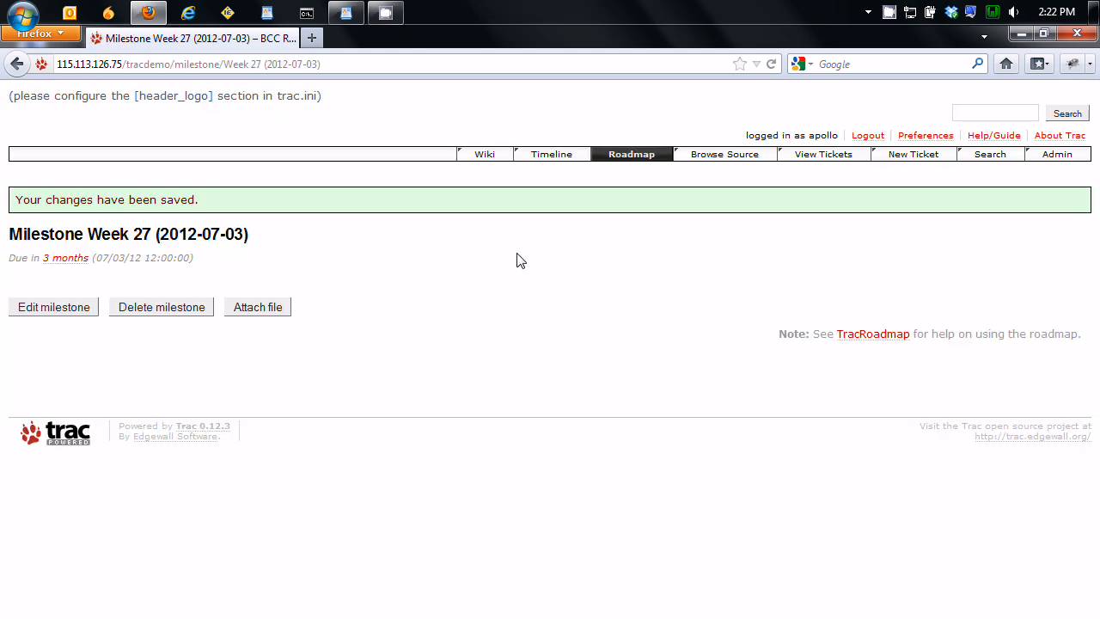
click(630, 154)
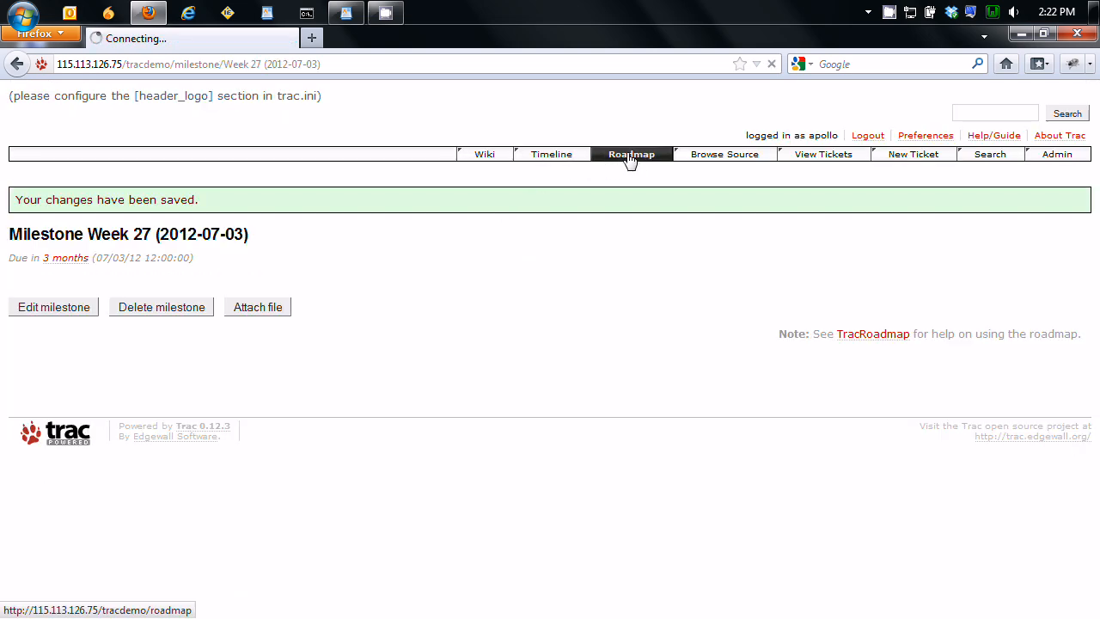
click(630, 154)
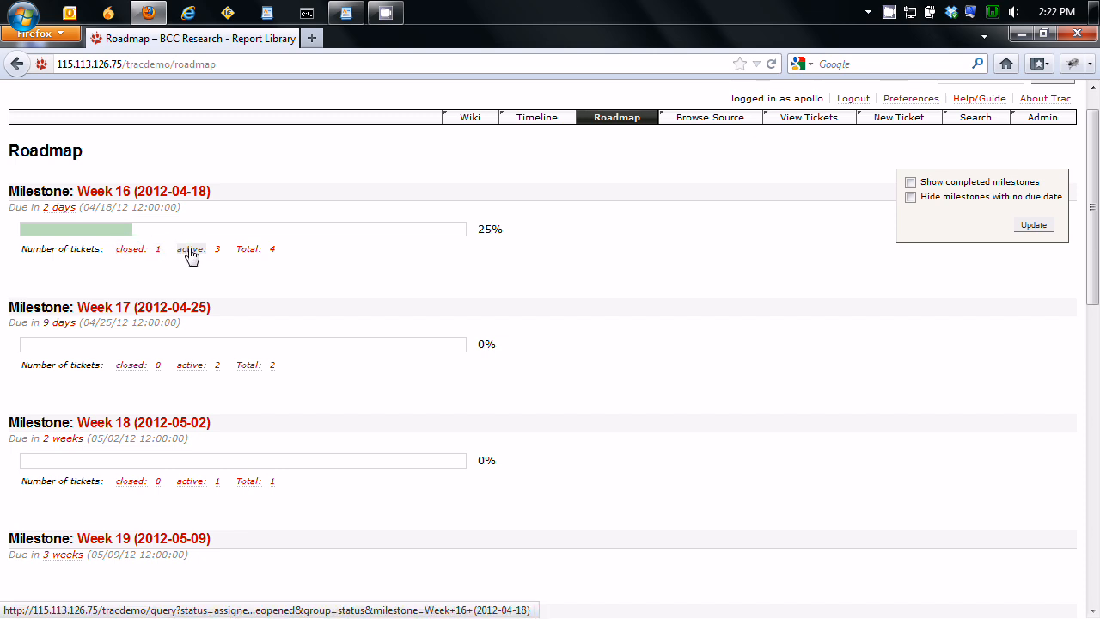
click(129, 248)
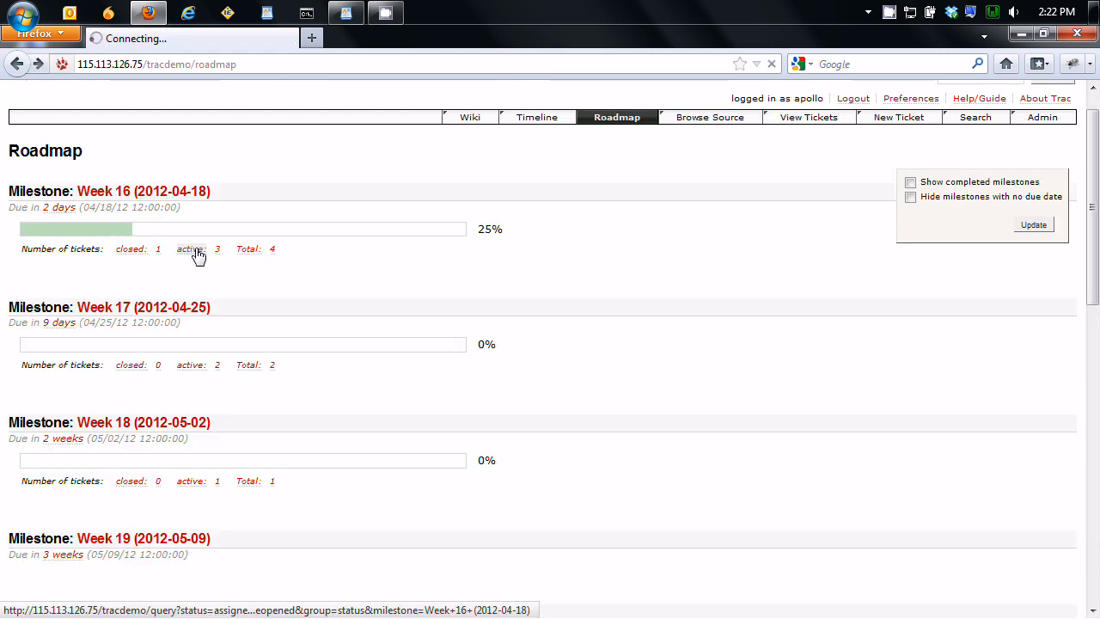
click(217, 249)
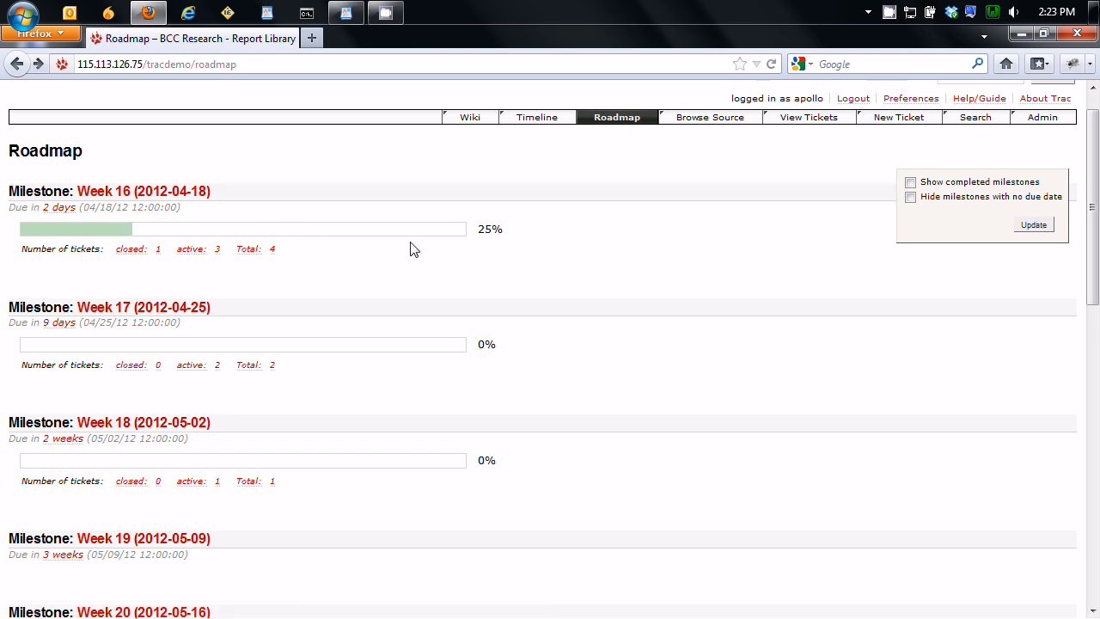
click(142, 190)
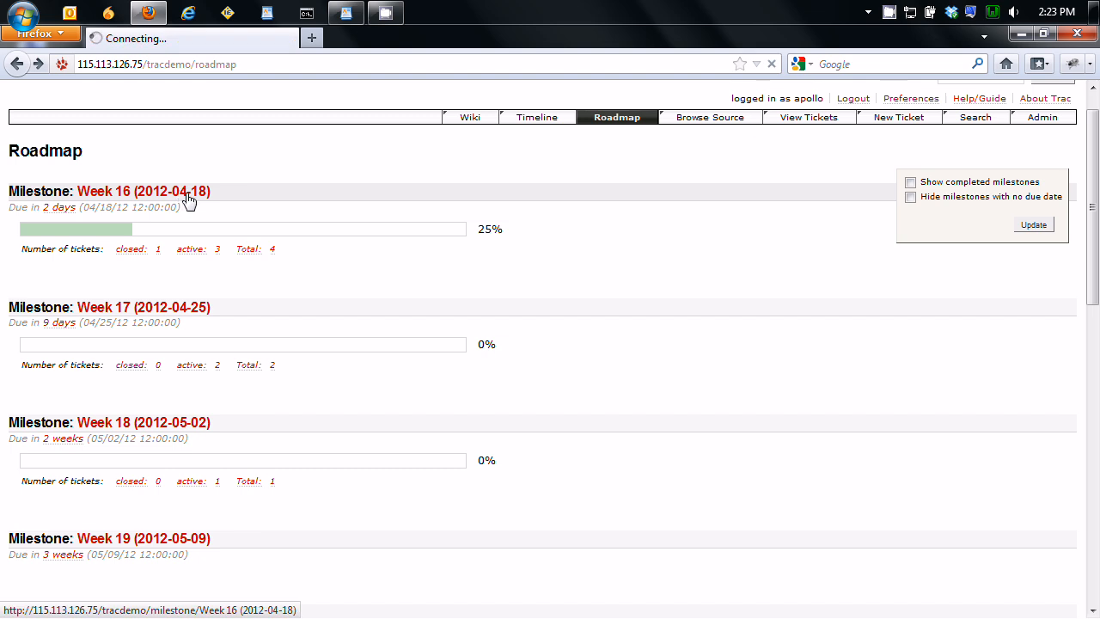
click(143, 190)
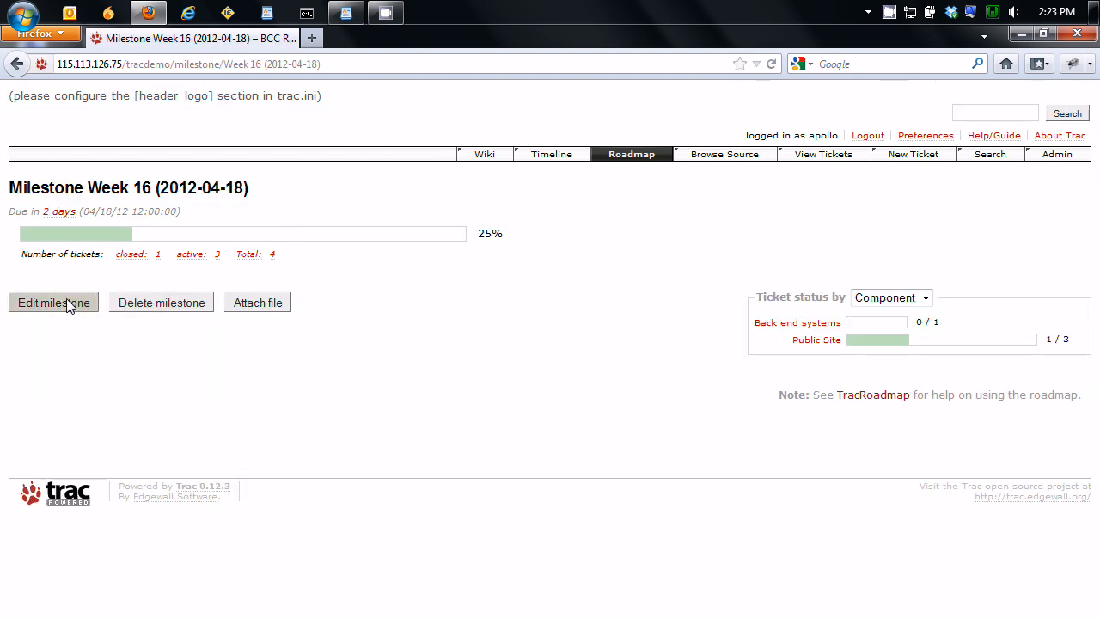
click(53, 302)
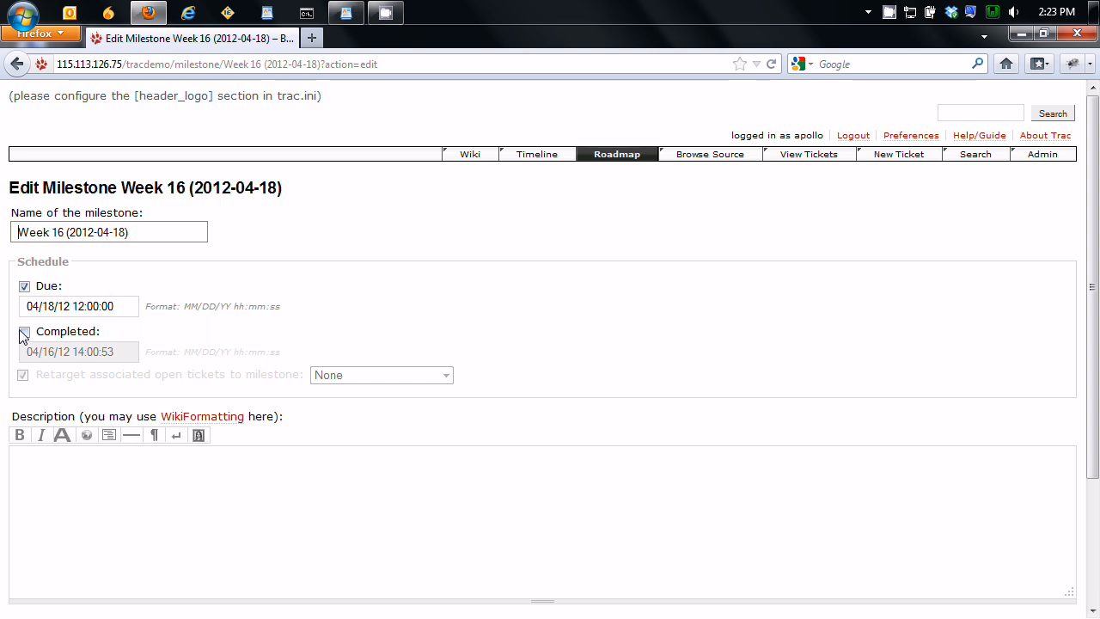
click(24, 331)
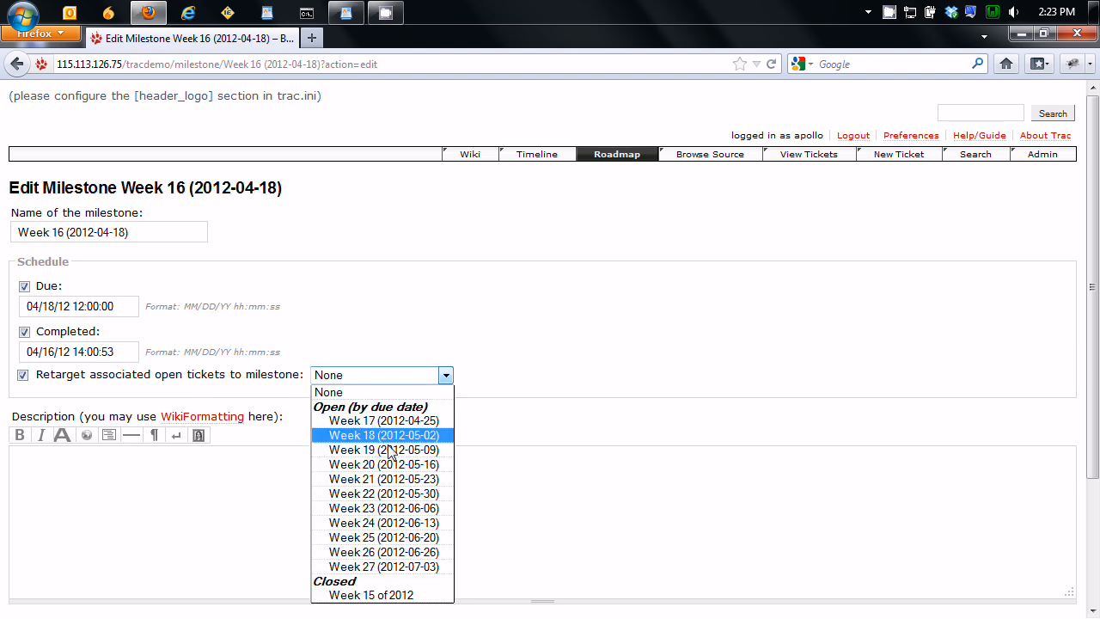
mouse_move(399, 421)
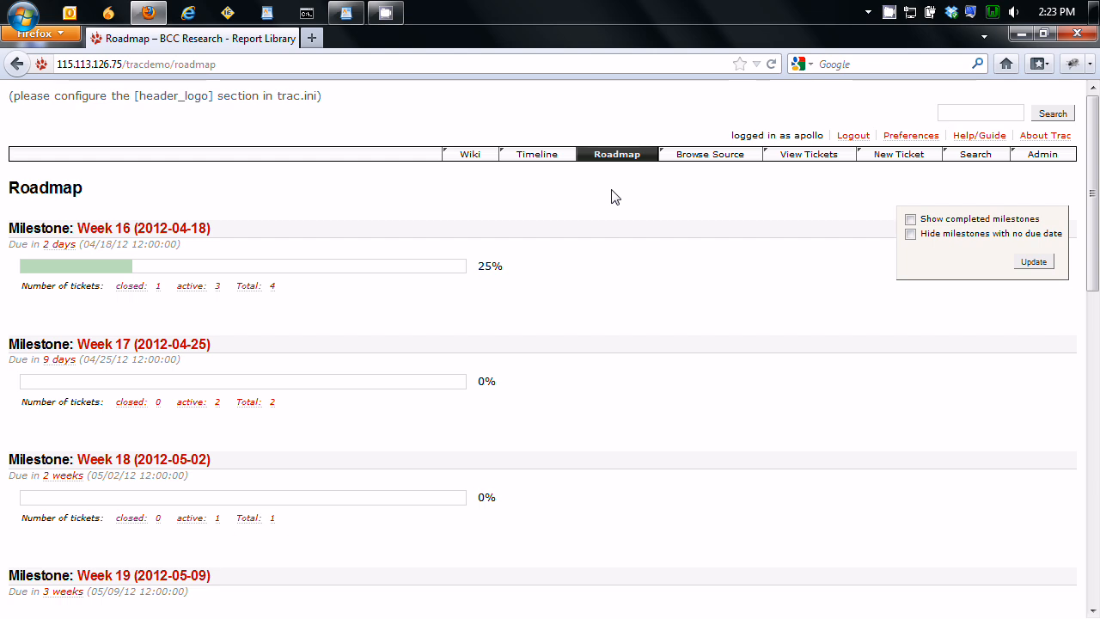
mouse_move(621, 249)
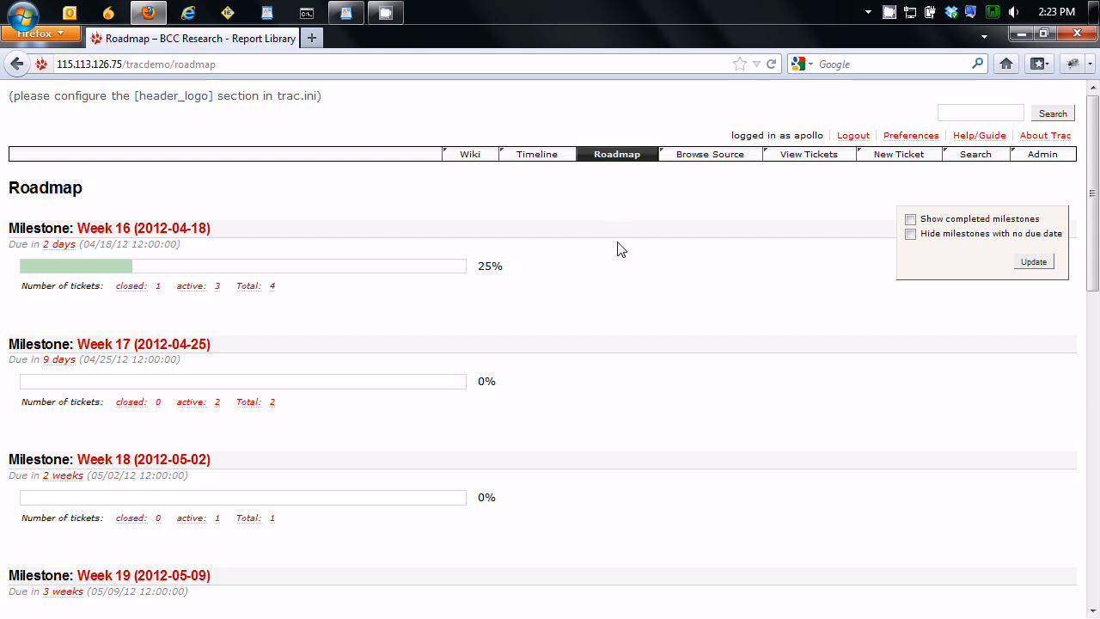
mouse_move(630, 298)
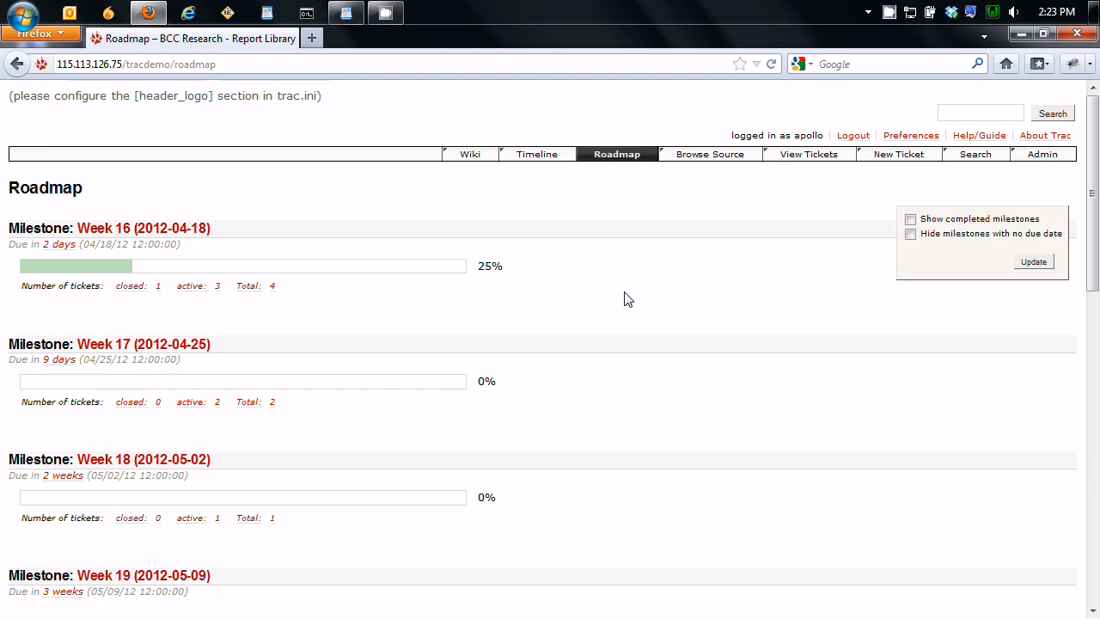
mouse_move(619, 313)
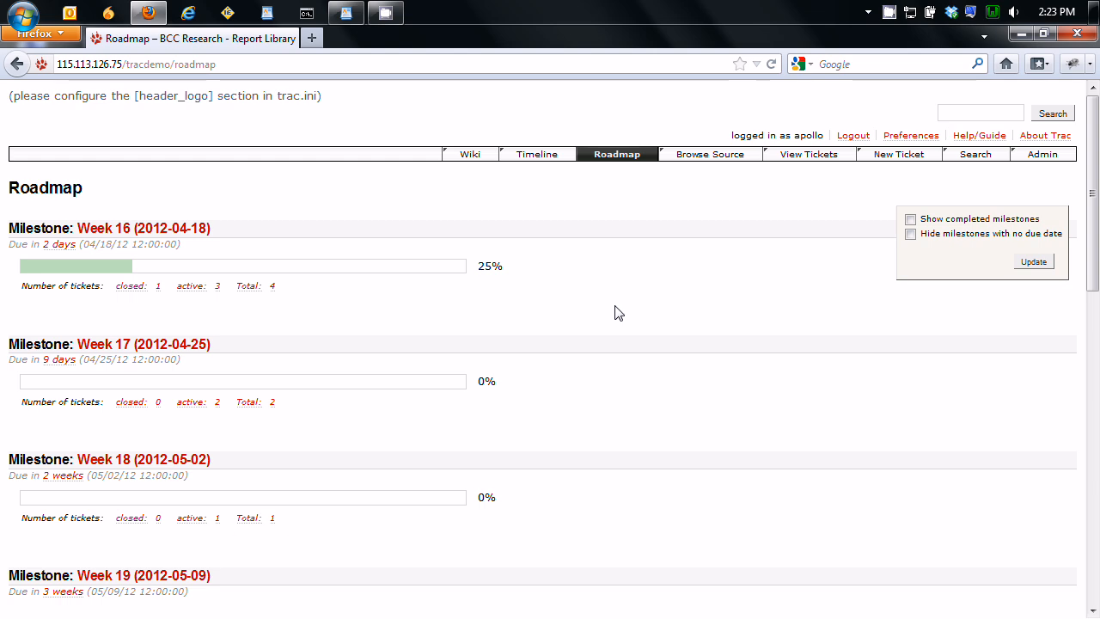
mouse_move(136, 228)
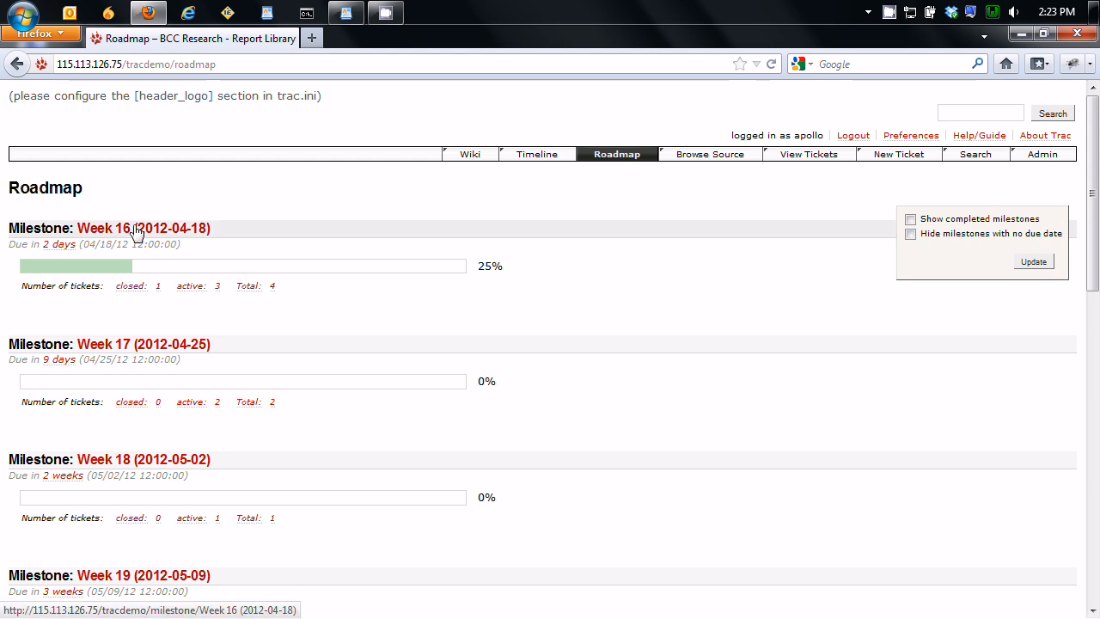
mouse_move(159, 239)
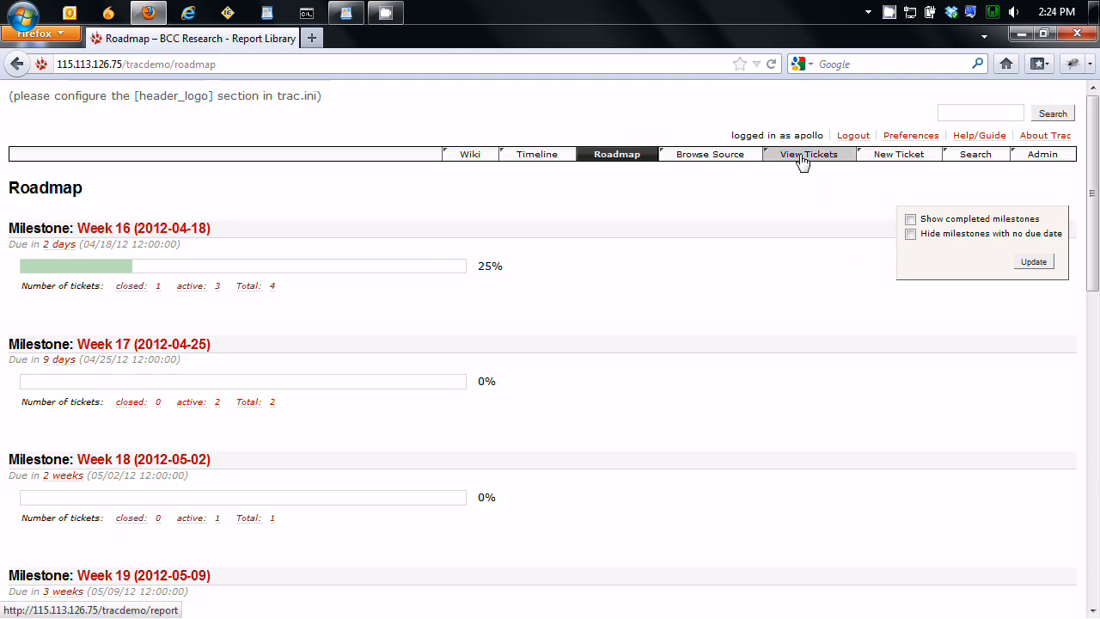
Step: Switch to View Tickets to list the available ticket reports
click(808, 154)
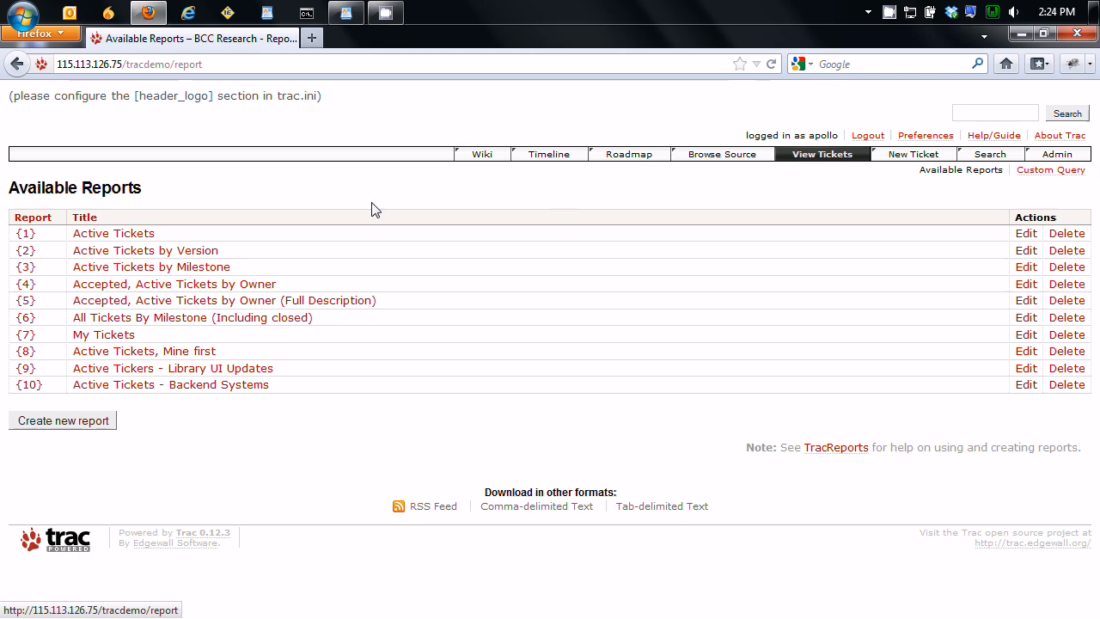
Step: Open the Active Tickets report, then return to the reports list
click(113, 233)
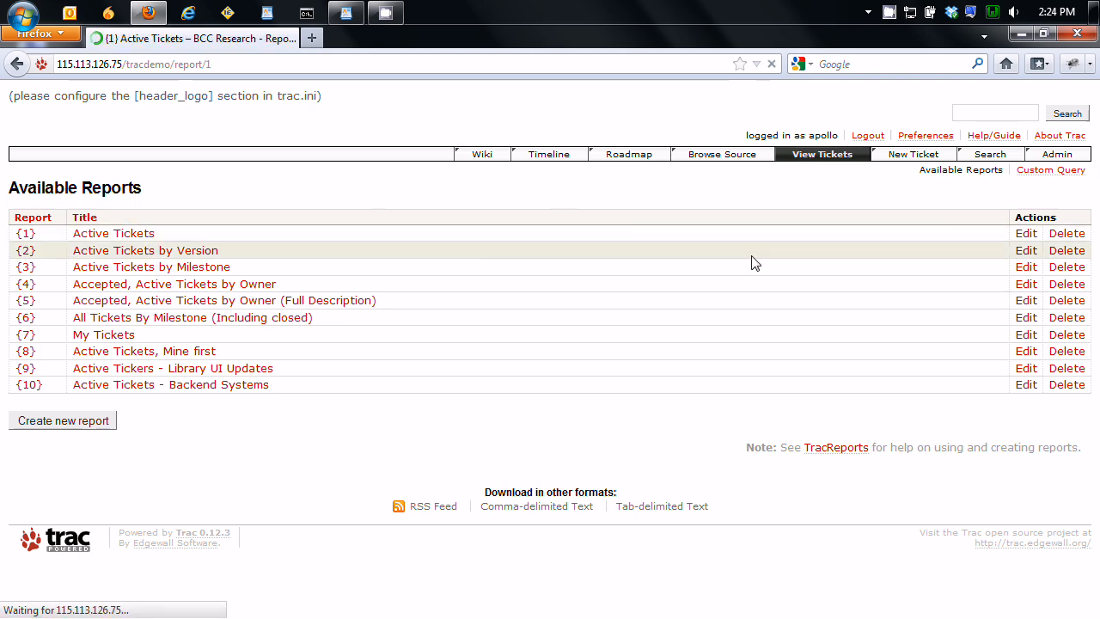
click(113, 233)
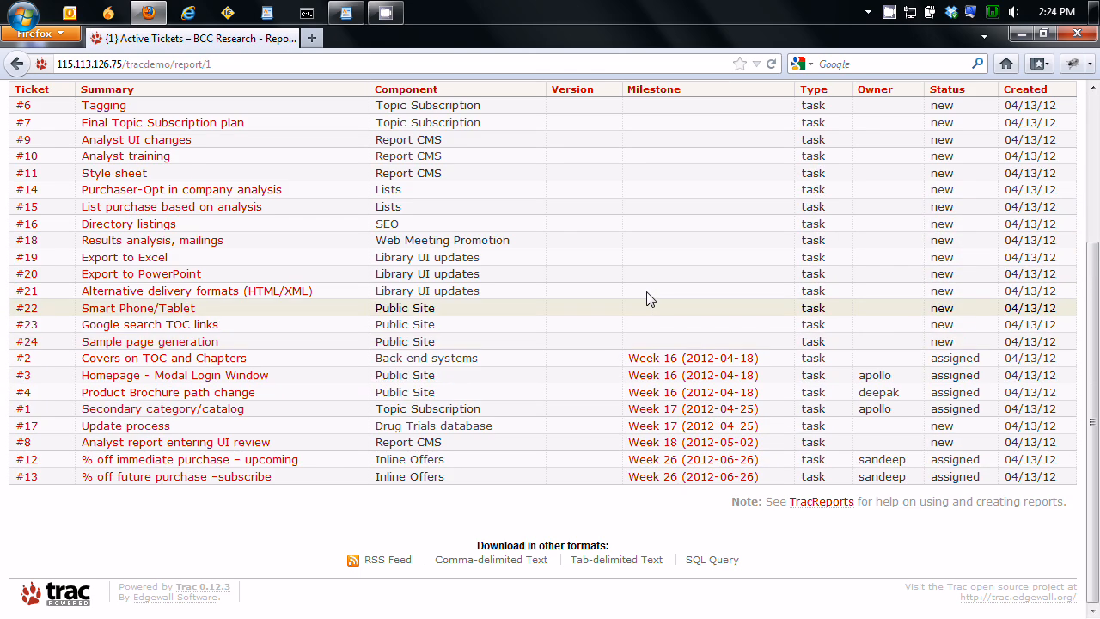
click(15, 64)
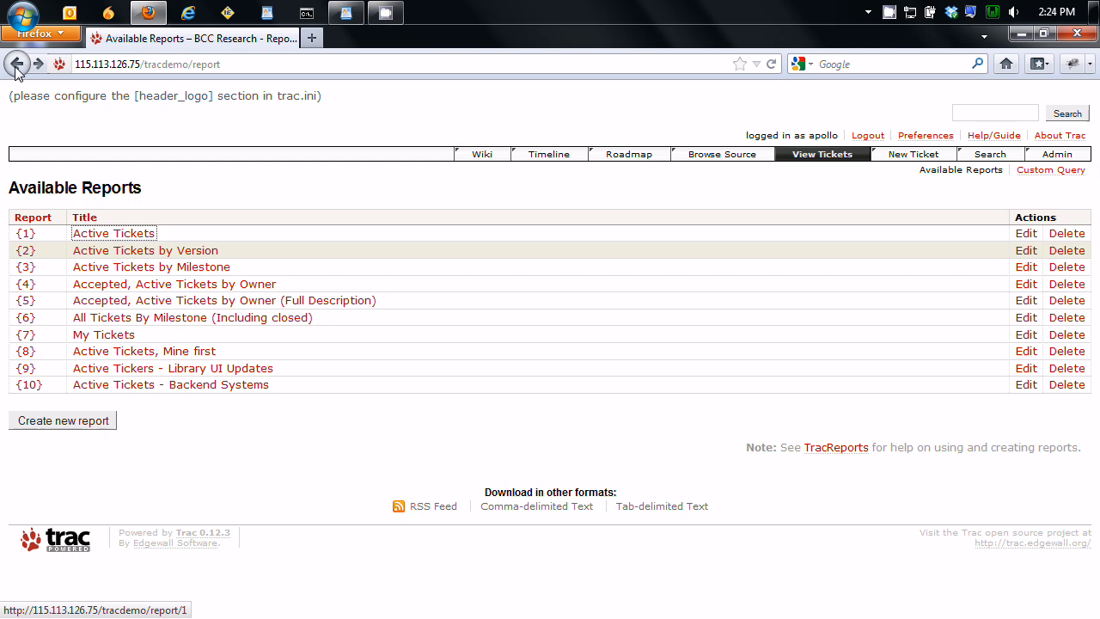
Step: Review the Active Tickets by Milestone report (23 matches), then head back to the Roadmap
click(151, 266)
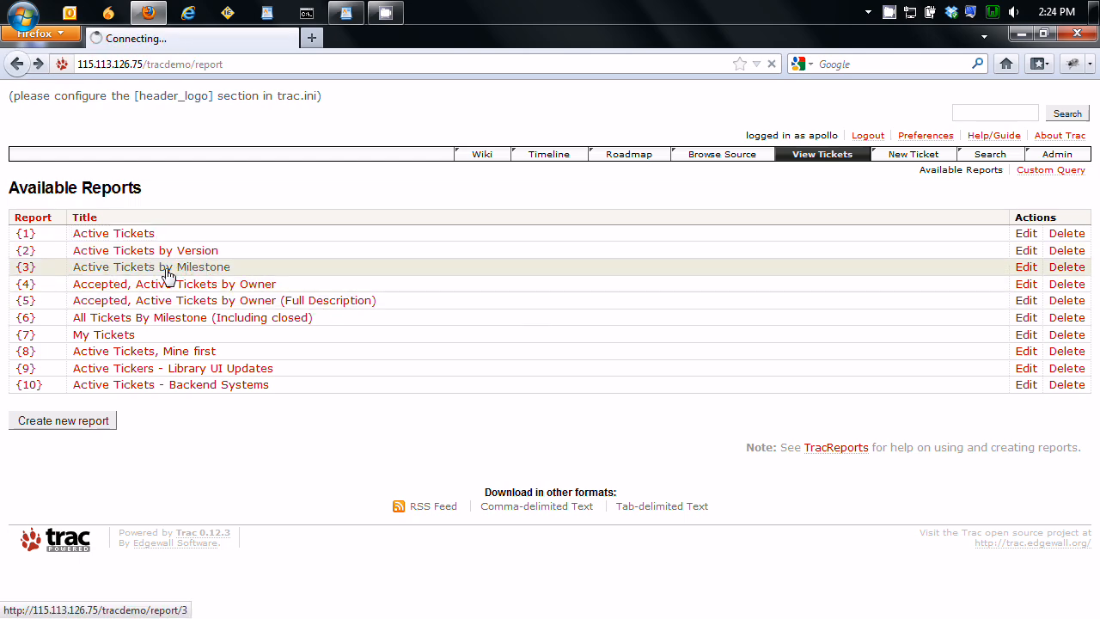
click(152, 267)
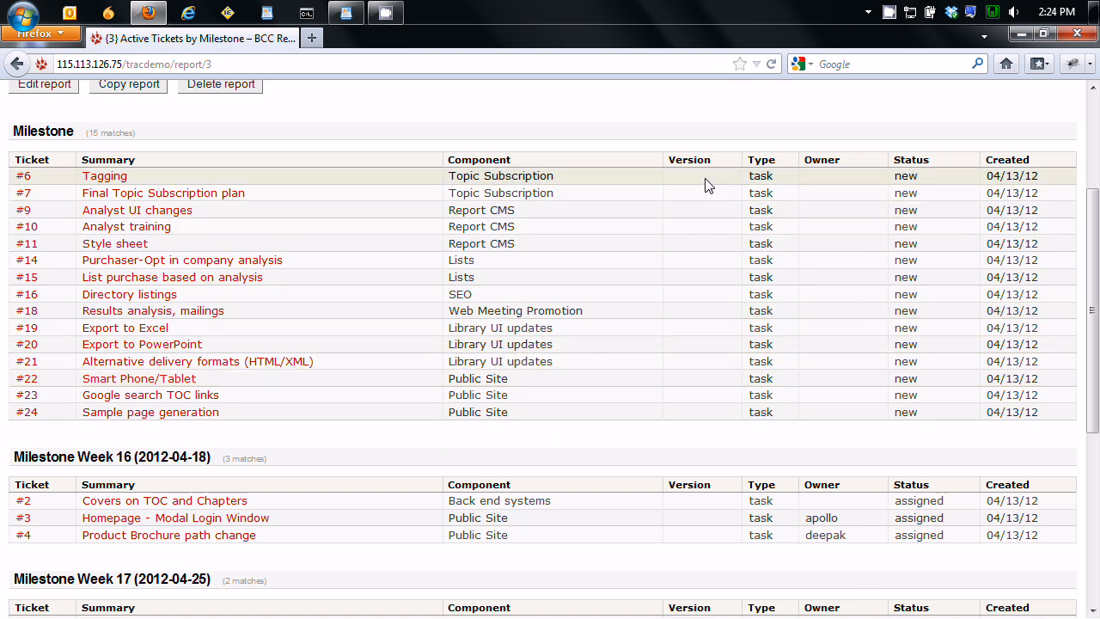
mouse_move(653, 429)
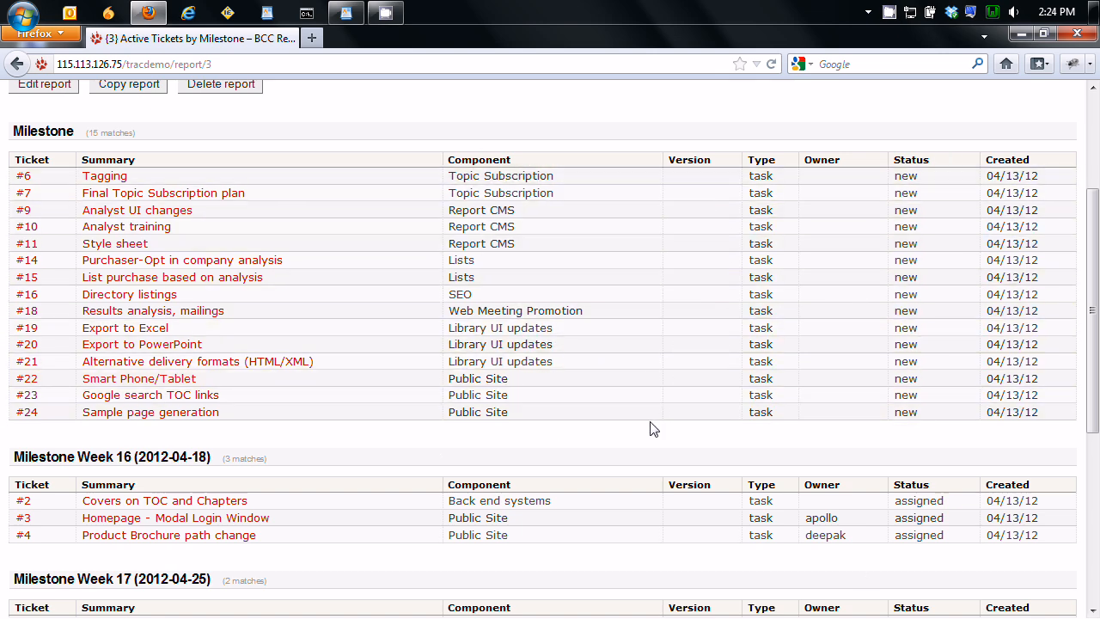
scroll(down, 3)
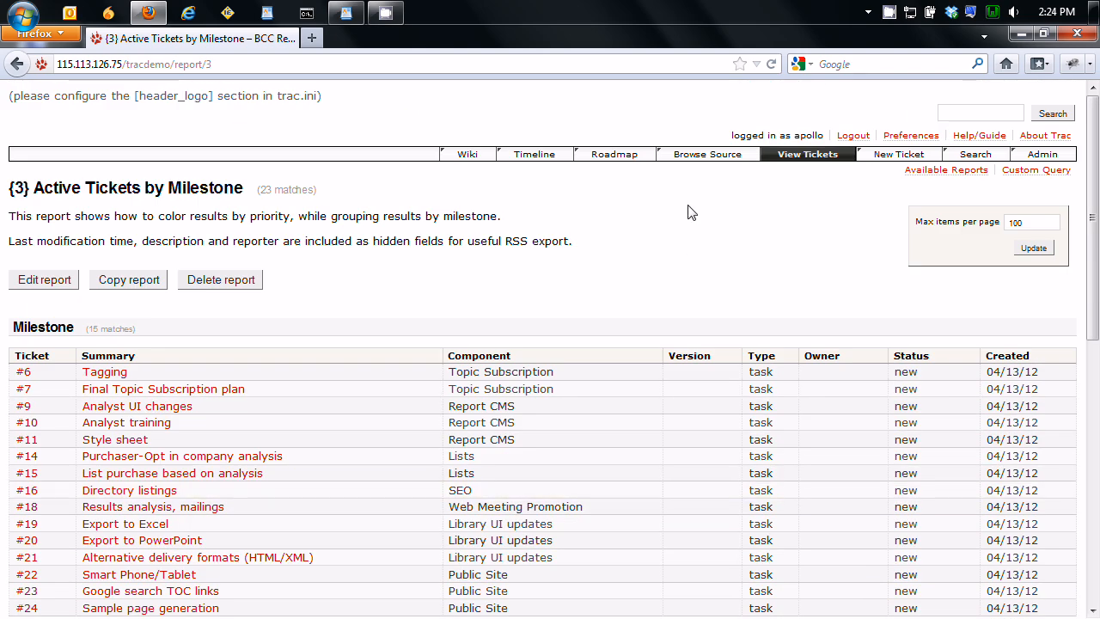
mouse_move(693, 218)
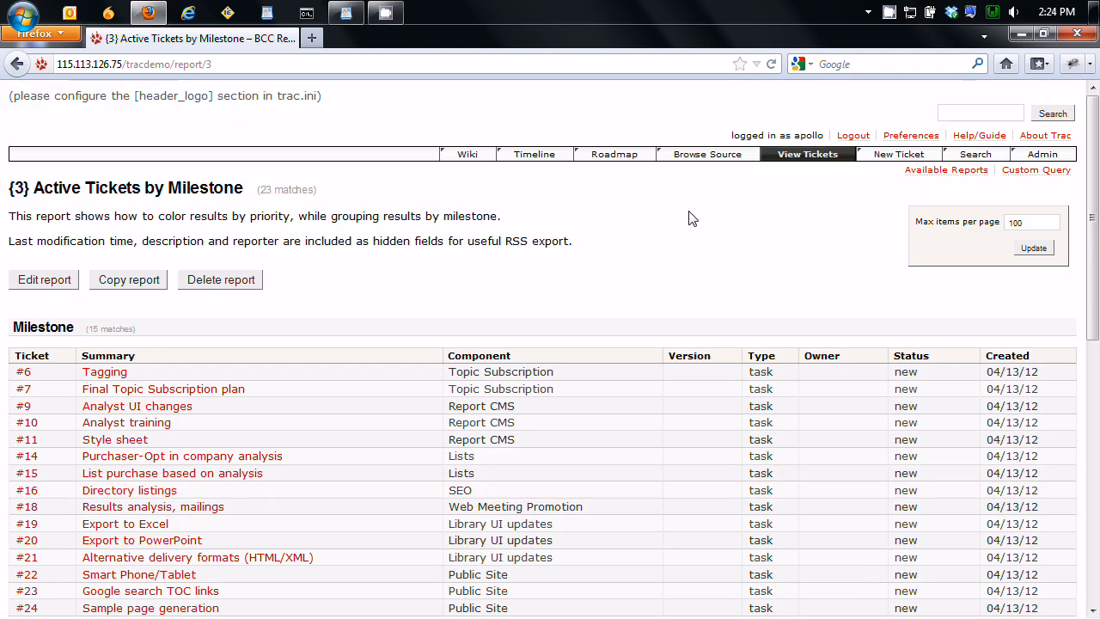
mouse_move(821, 162)
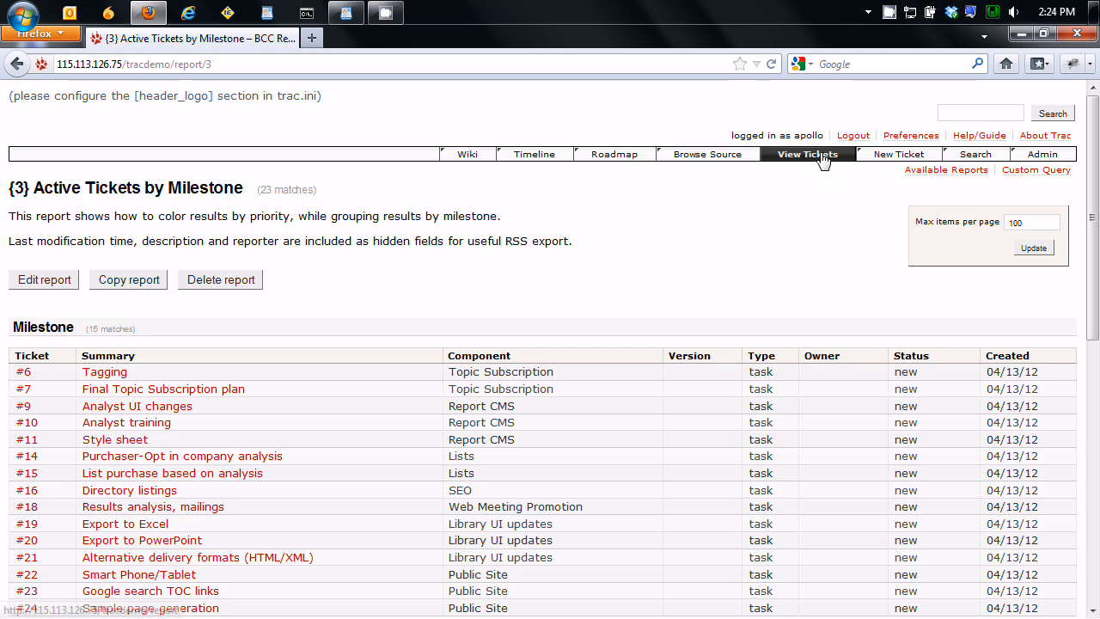
click(946, 170)
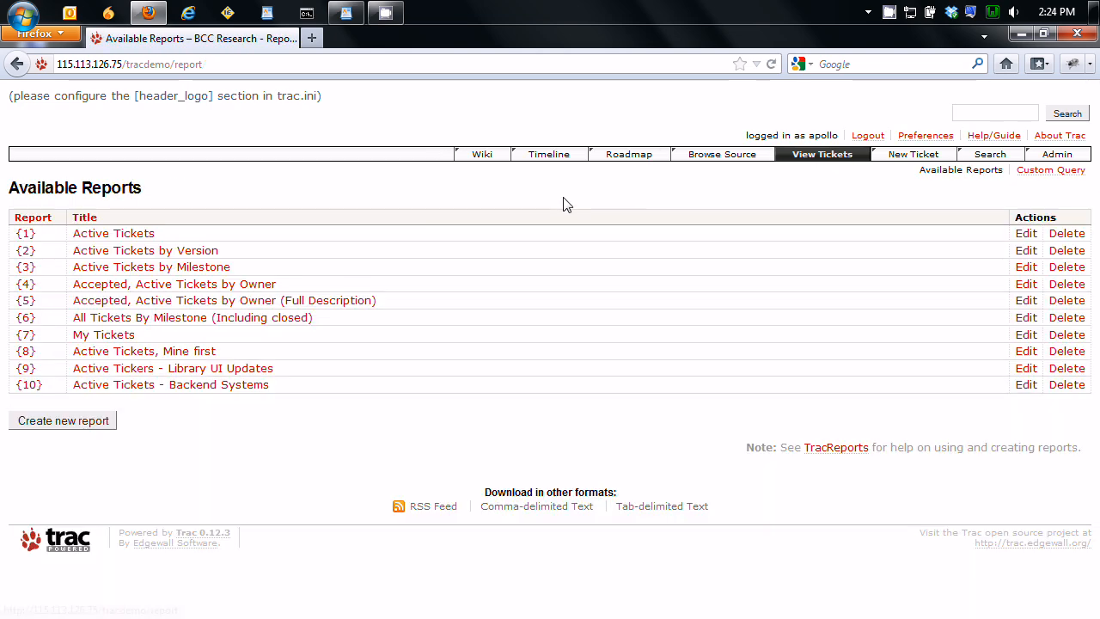
click(628, 154)
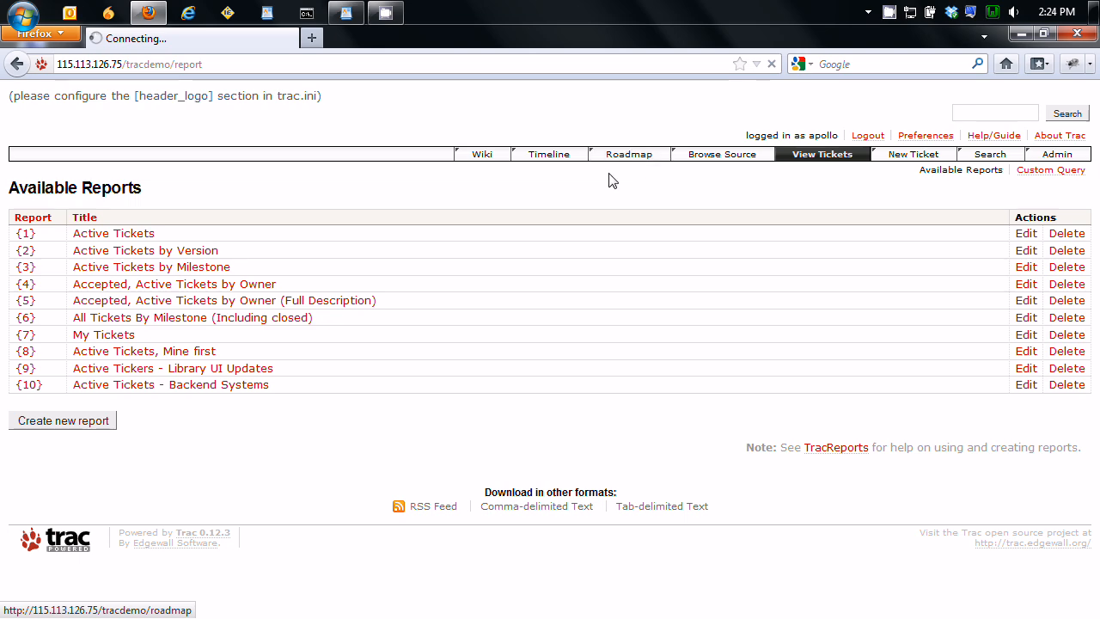